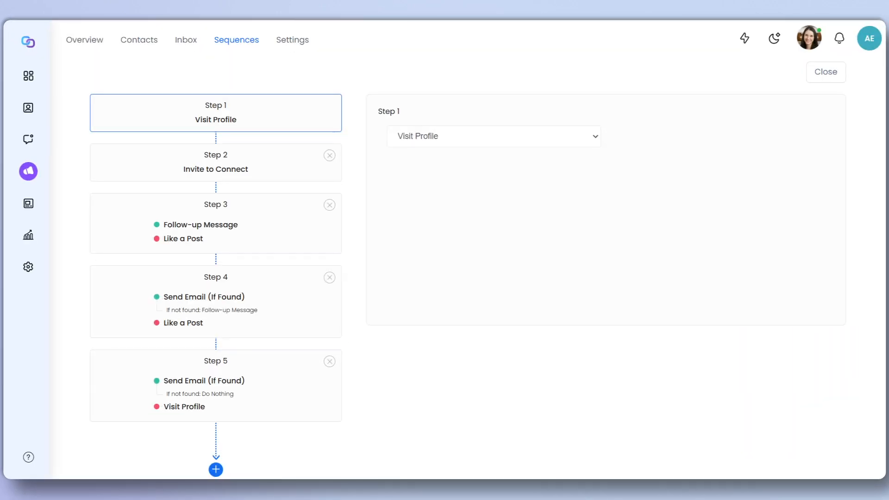
- Review sequence Steps 2–5: invite to connect, follow-up message, and the two send-email steps
left_click(216, 163)
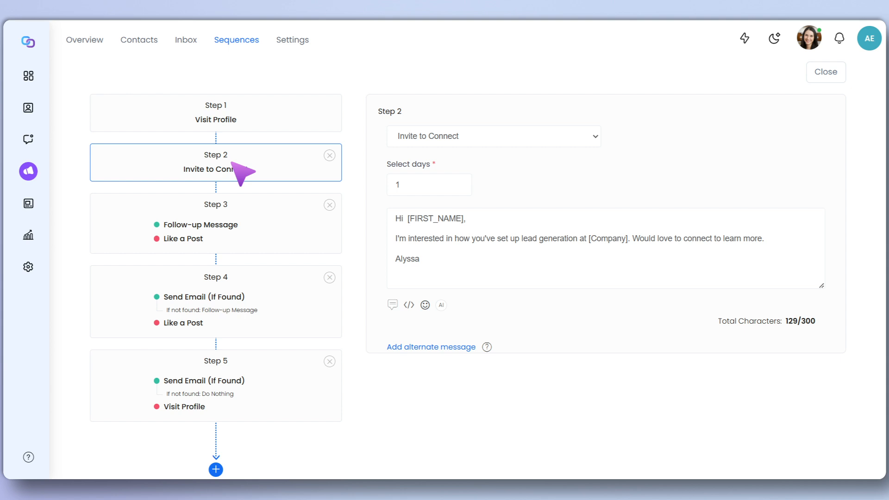
left_click(215, 223)
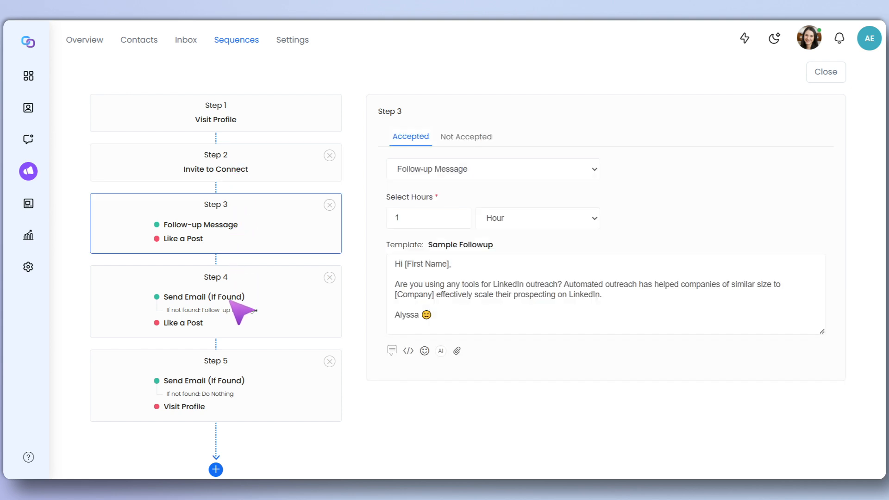
left_click(216, 301)
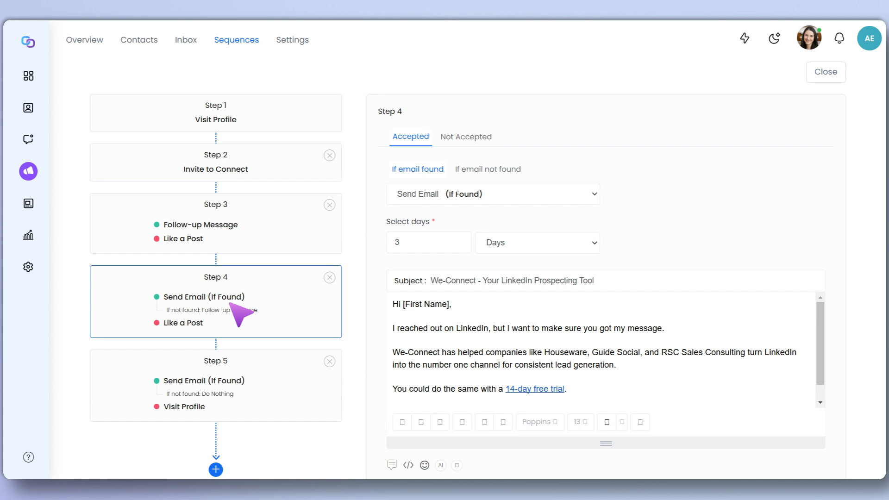
left_click(216, 385)
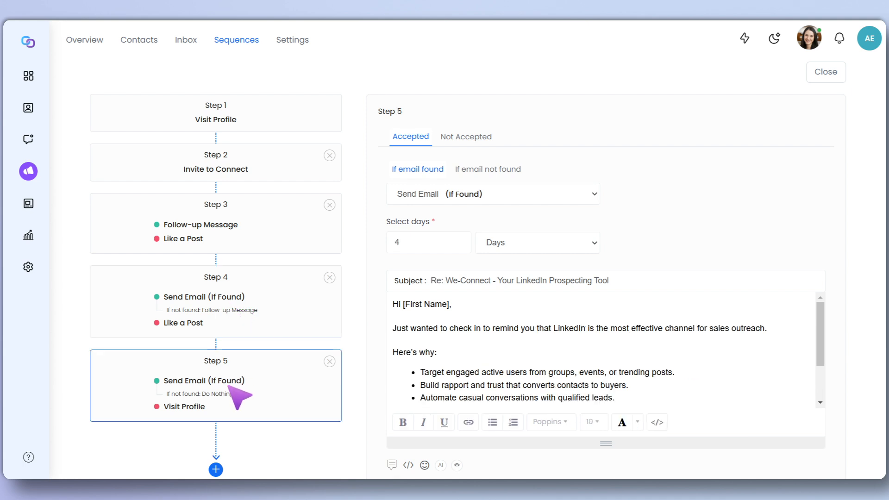
mouse_move(232, 391)
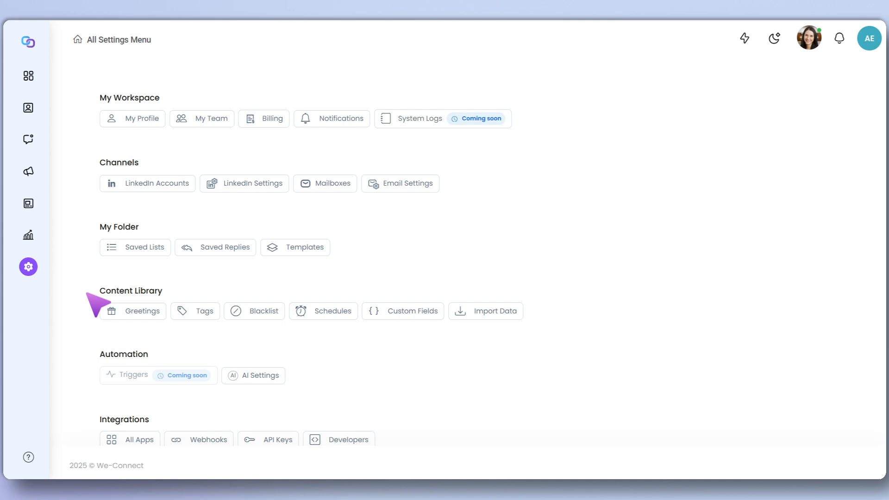
- View the birthday, job anniversary and new role greeting settings, then return to the dashboard stats chart
left_click(132, 310)
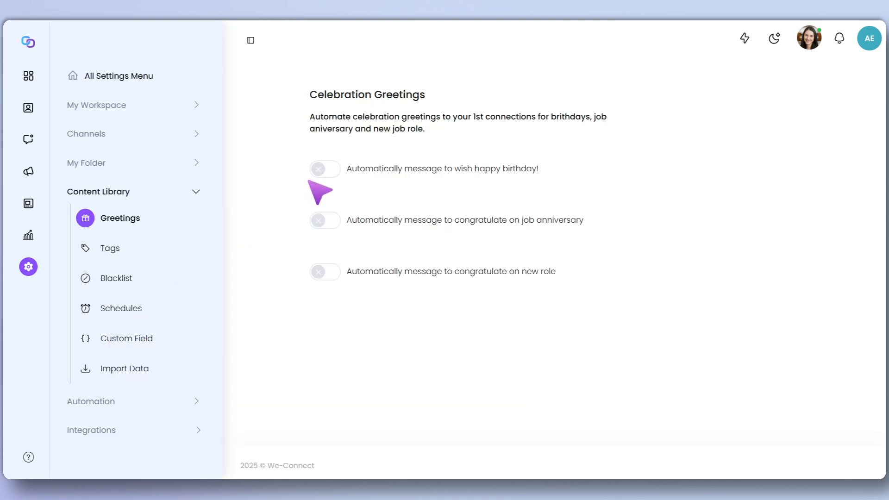
left_click(324, 168)
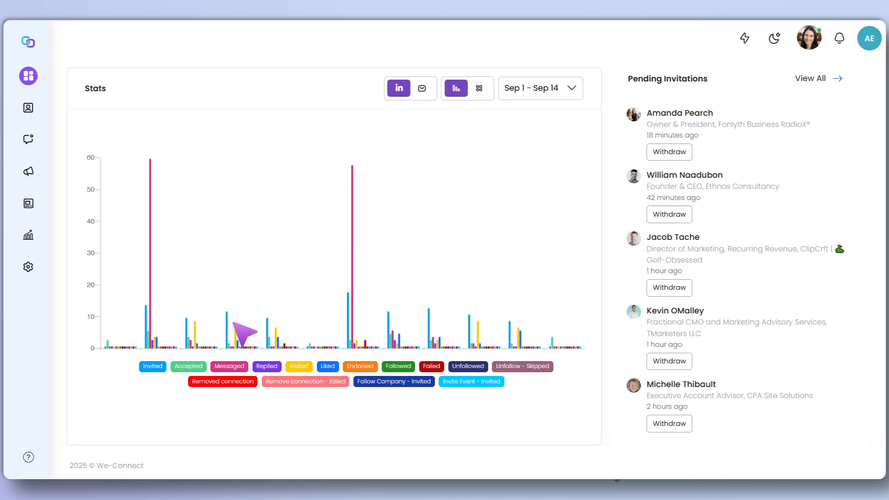
mouse_move(353, 335)
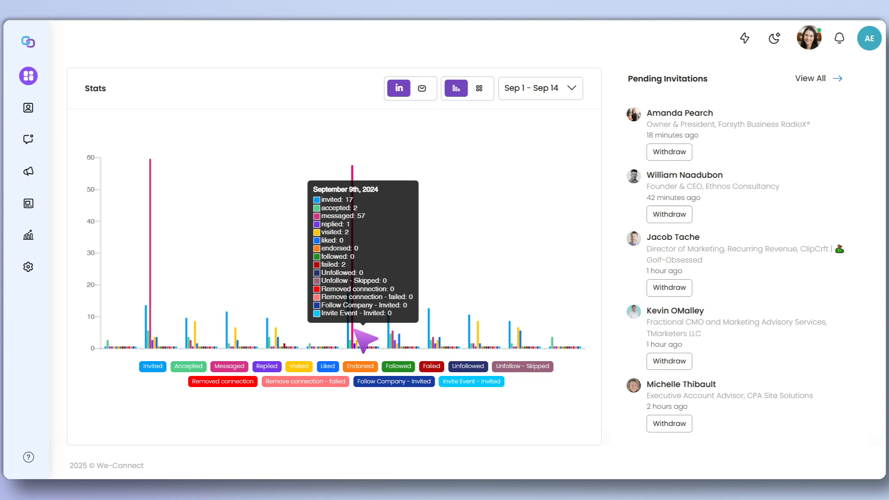
left_click(478, 88)
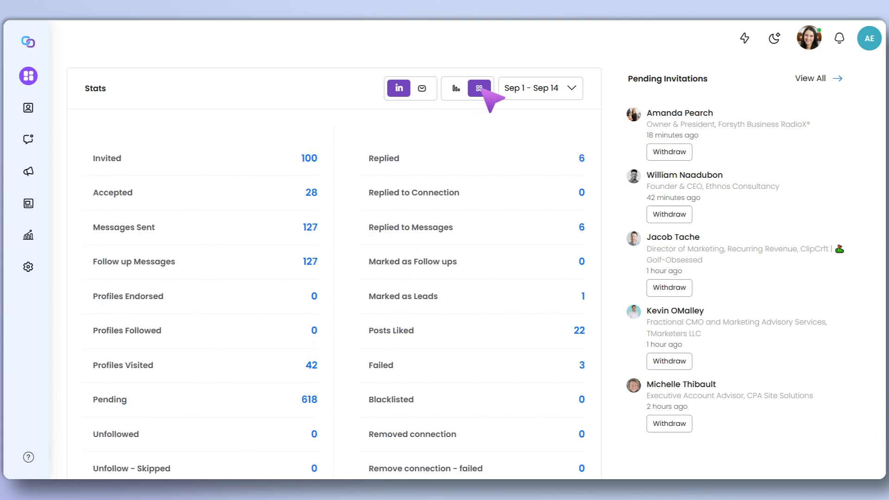
left_click(422, 88)
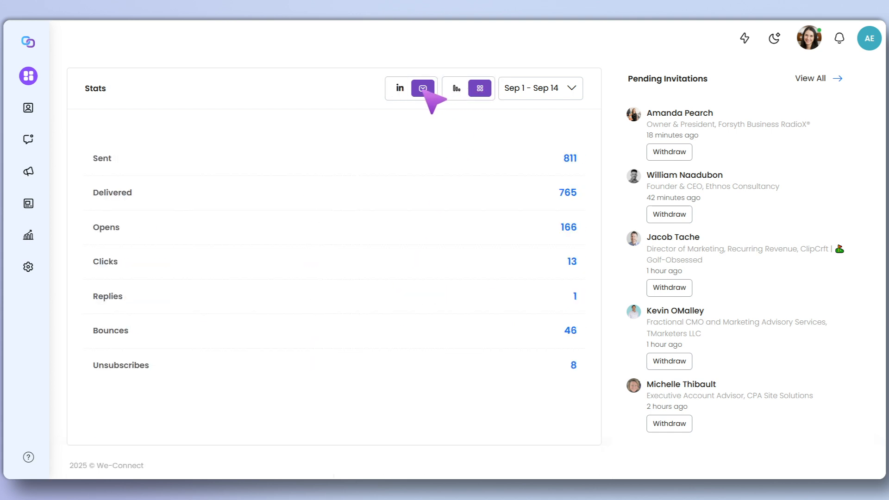
left_click(455, 88)
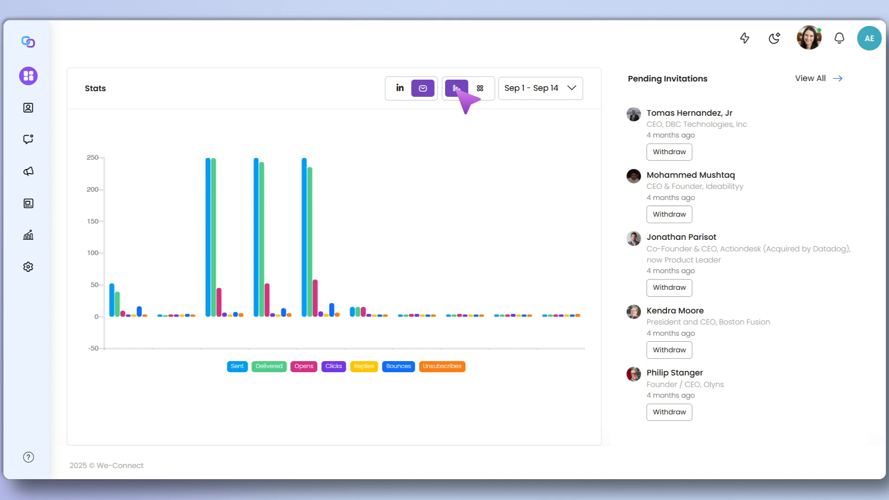
mouse_move(315, 272)
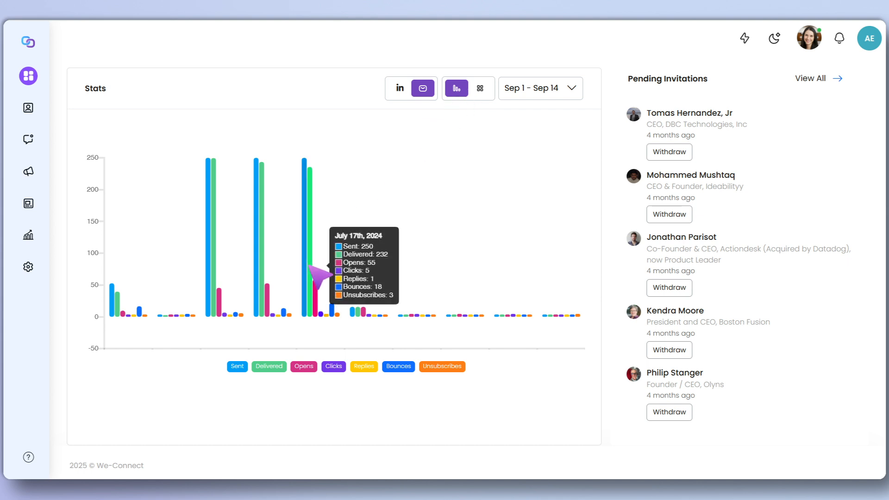
left_click(28, 139)
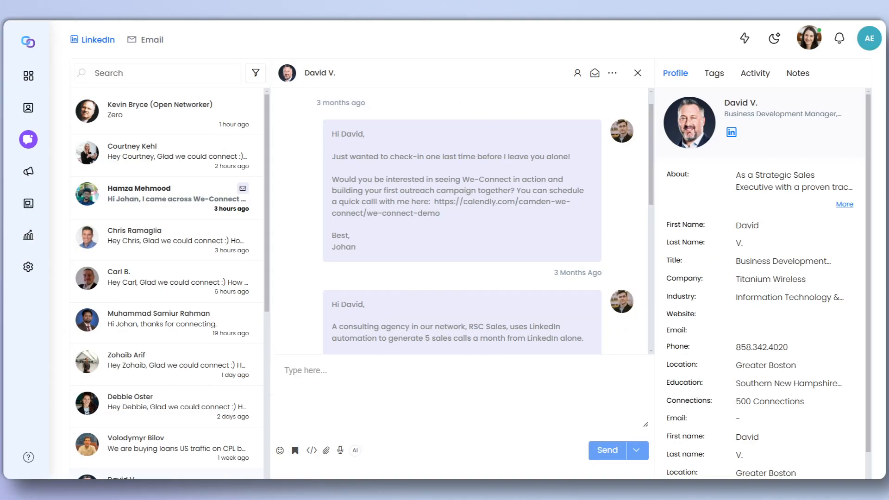
- Have the AI assistant digest the thread and generate a lead-generation conversation message
left_click(355, 451)
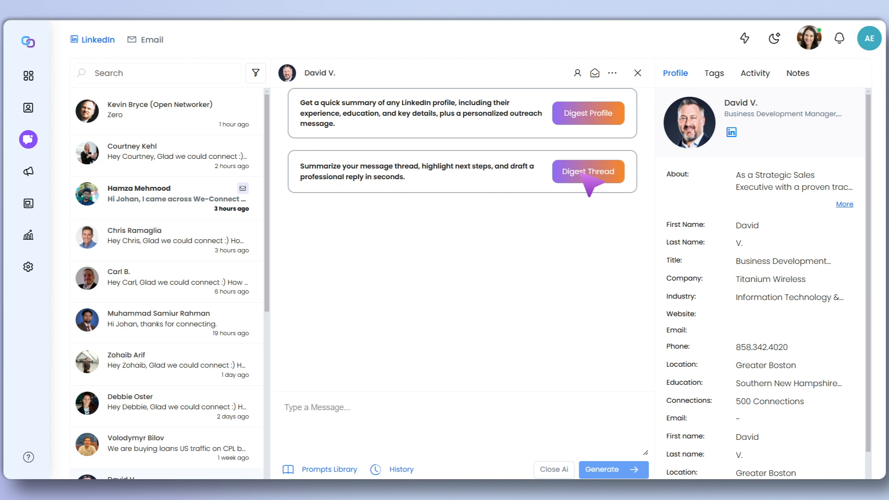
left_click(588, 172)
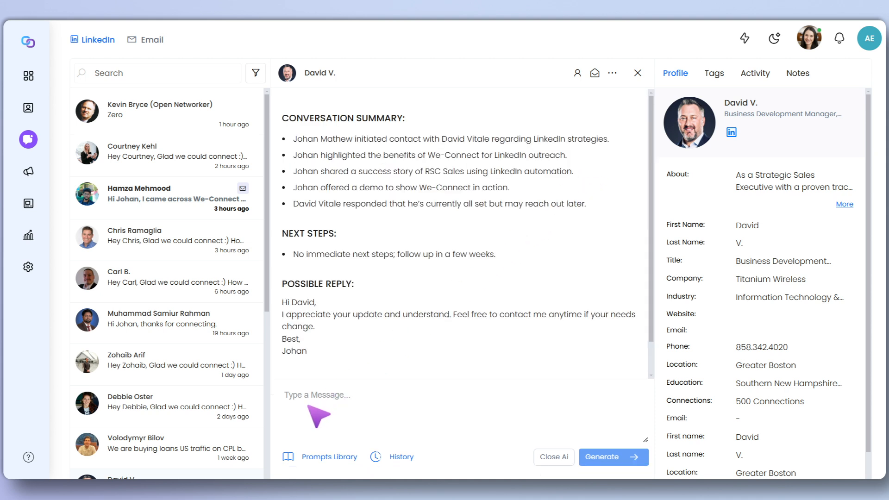
type("help me create a message to engage a person in conversation about lead generation")
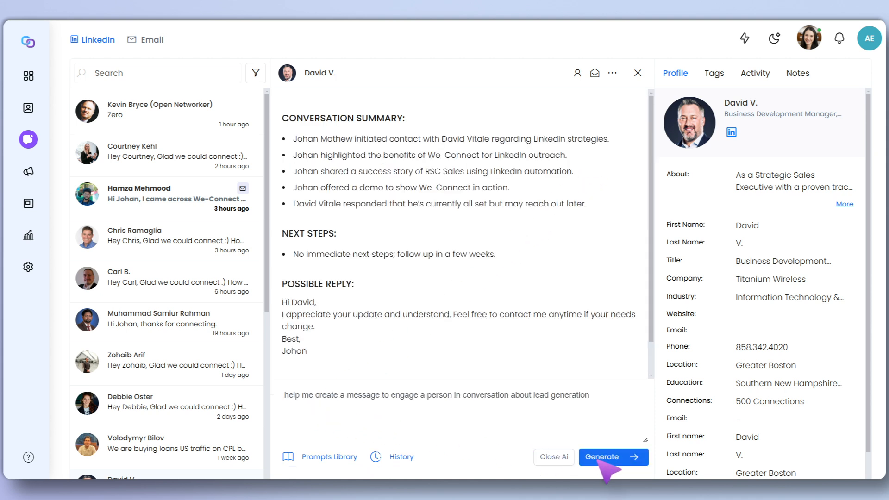
left_click(553, 457)
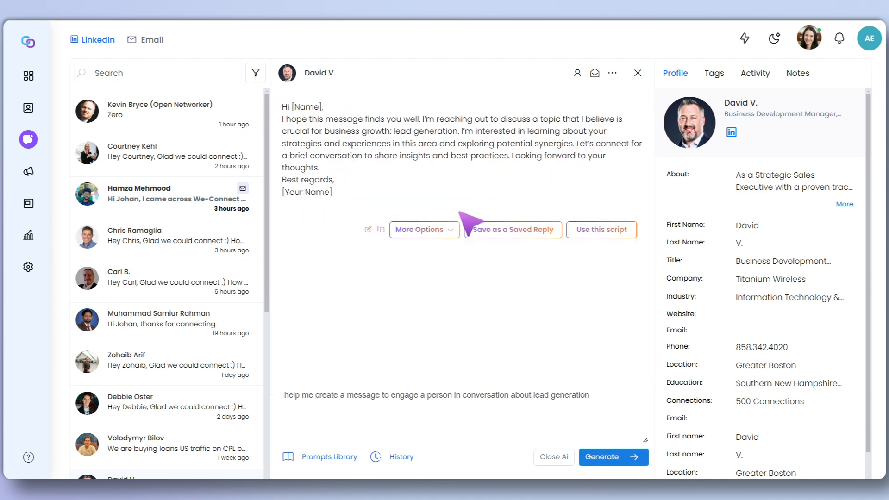
- Open the draft's extra rewrite options, enable the advanced contact filters, and view the Campaign Manager list
left_click(422, 230)
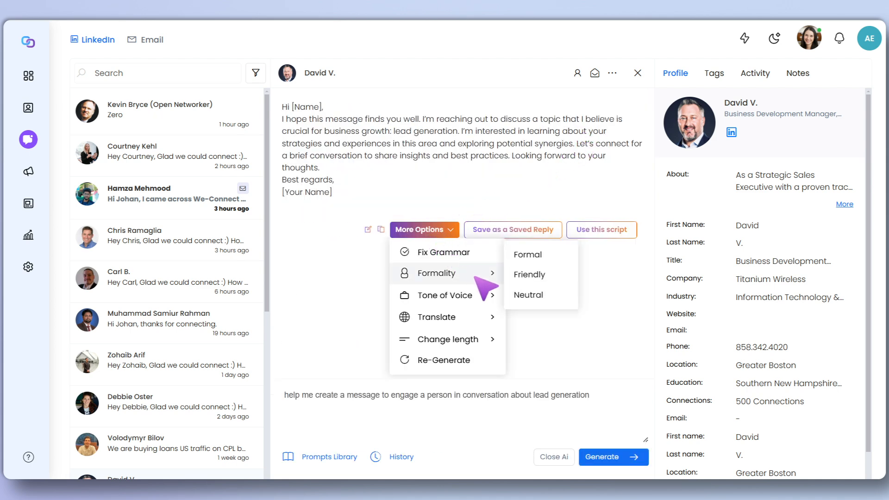
mouse_move(448, 295)
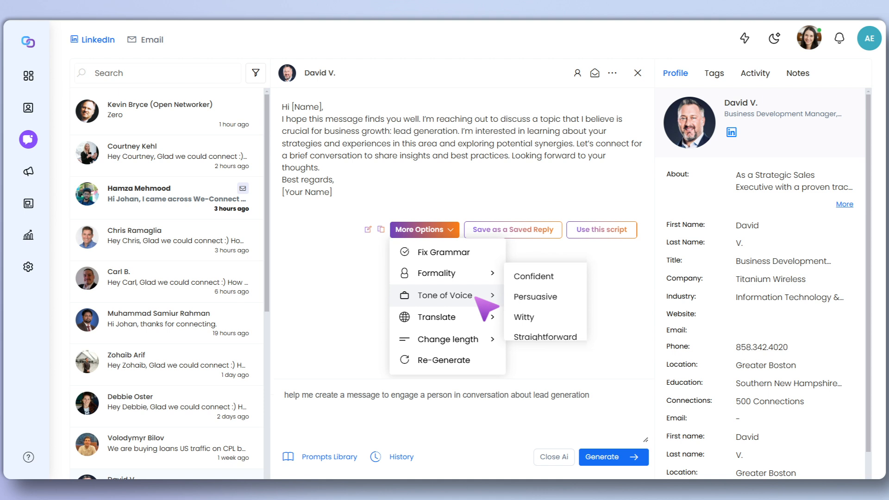
mouse_move(448, 339)
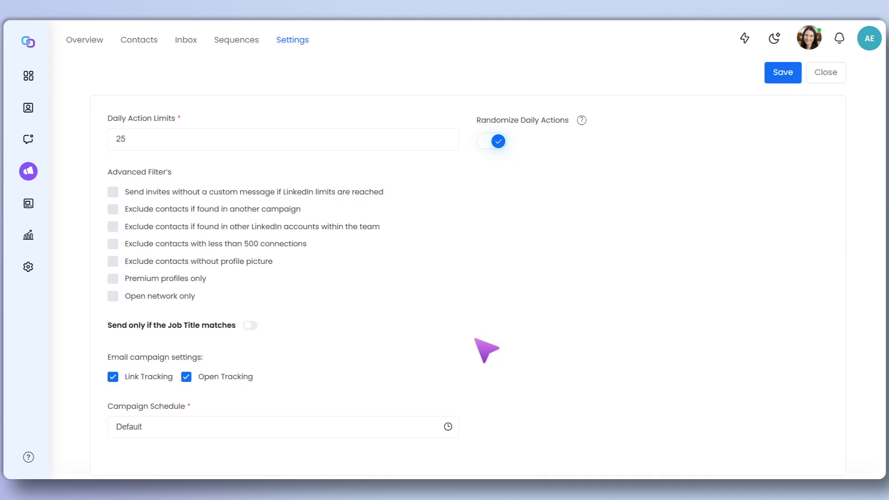
left_click(112, 192)
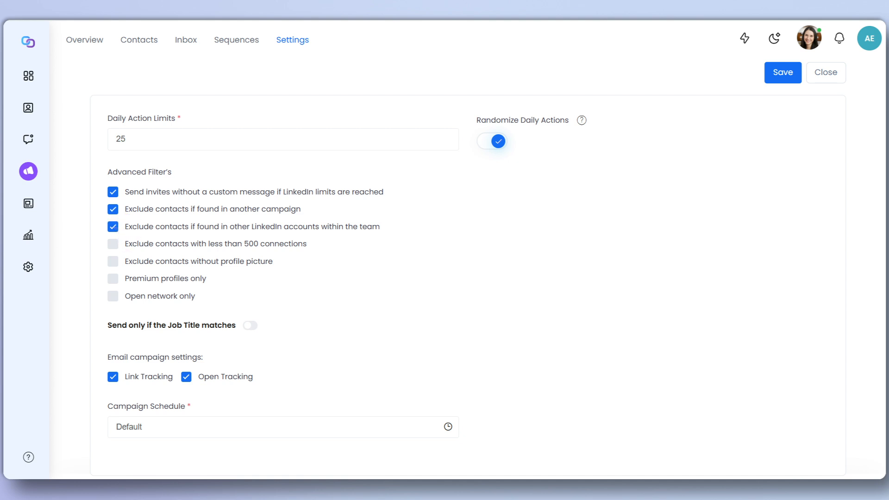
left_click(825, 73)
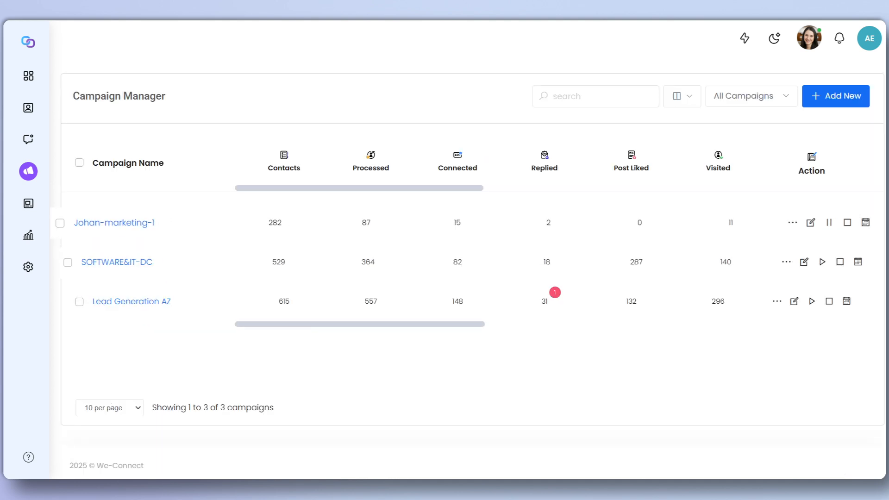